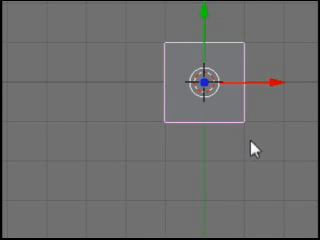
mouse_move(236, 158)
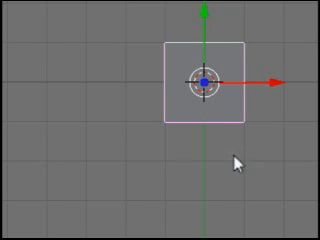
mouse_move(235, 162)
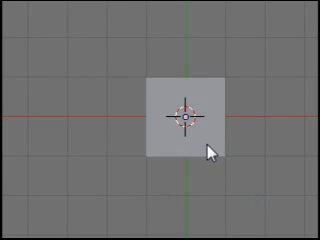
Step: Reselect the cube at the grid origin so it is outlined again
click(207, 148)
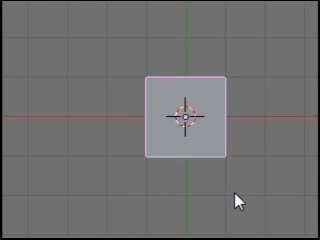
mouse_move(254, 207)
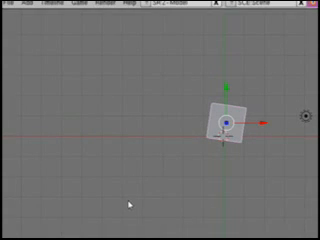
mouse_move(80, 63)
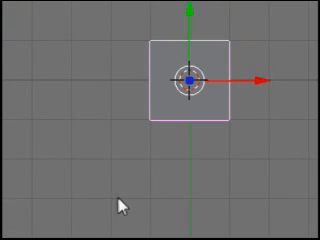
mouse_move(126, 200)
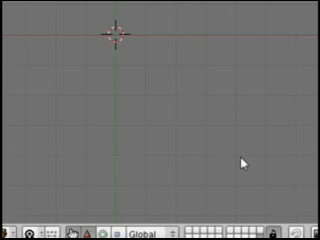
mouse_move(46, 203)
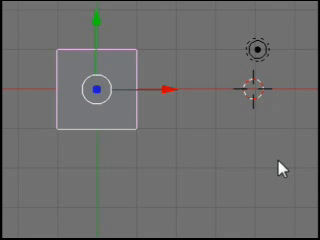
mouse_move(158, 172)
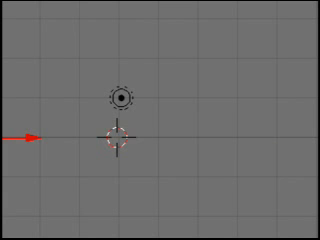
mouse_move(283, 163)
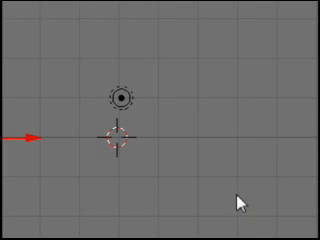
mouse_move(240, 200)
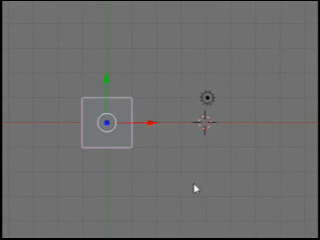
mouse_move(190, 184)
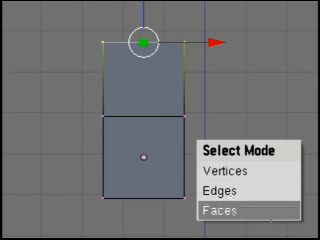
Step: Switch the edit-mode mesh to face select mode and select one square face
click(242, 211)
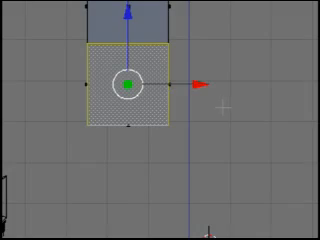